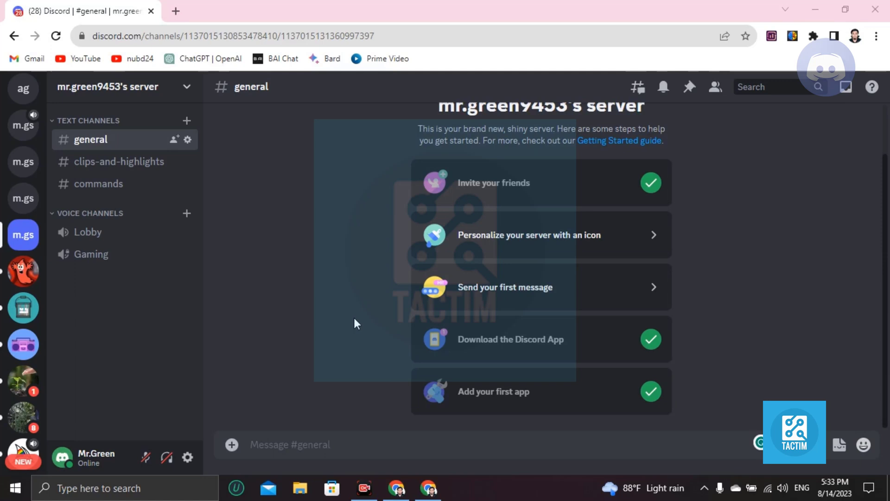
mouse_move(167, 458)
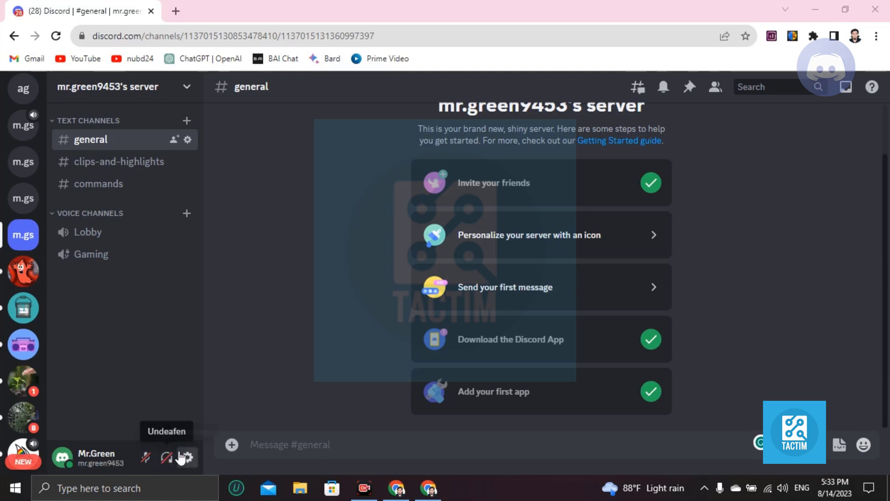
Reach the Activity Privacy page in the web app's user settings, activity sharing left on
left_click(188, 457)
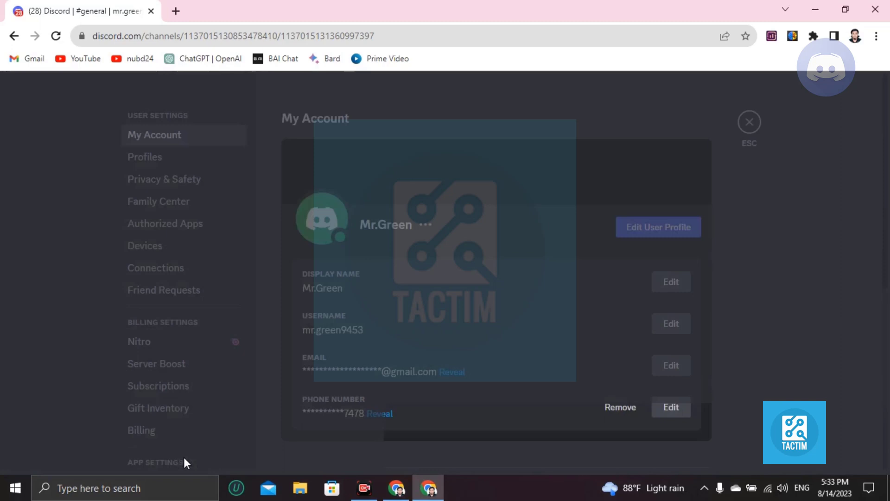
scroll("down", 3)
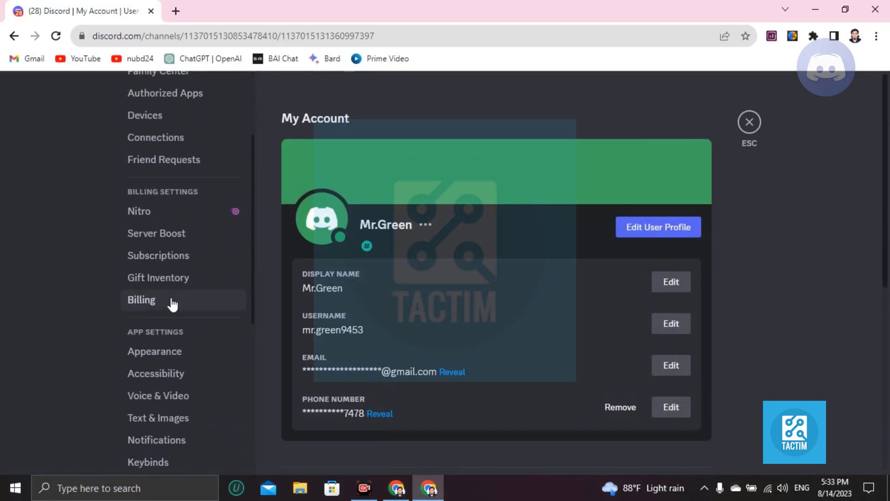
scroll("down", 3)
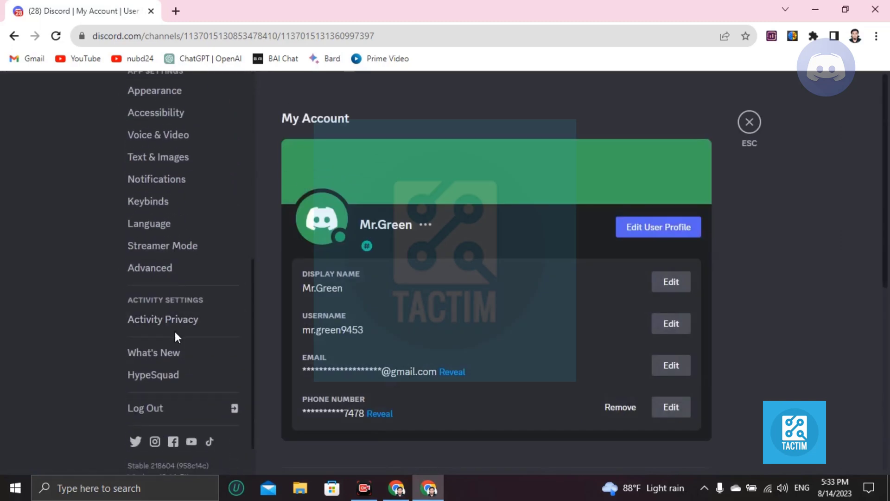
mouse_move(152, 325)
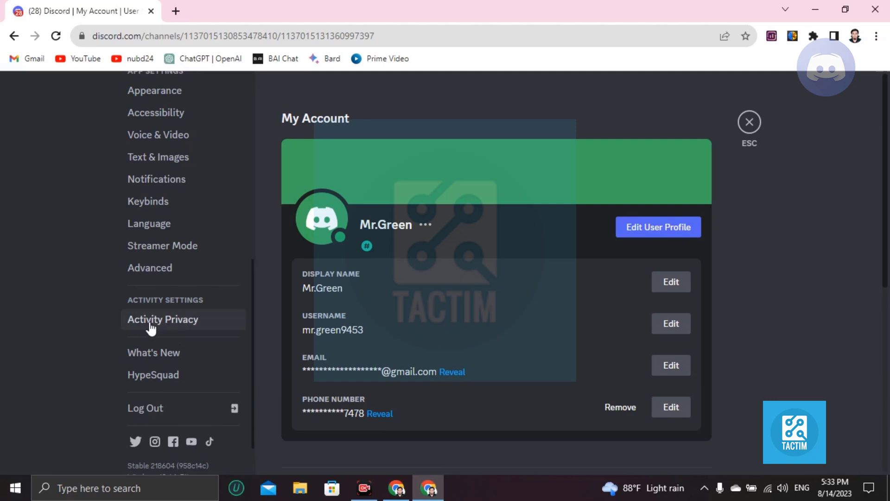
left_click(163, 319)
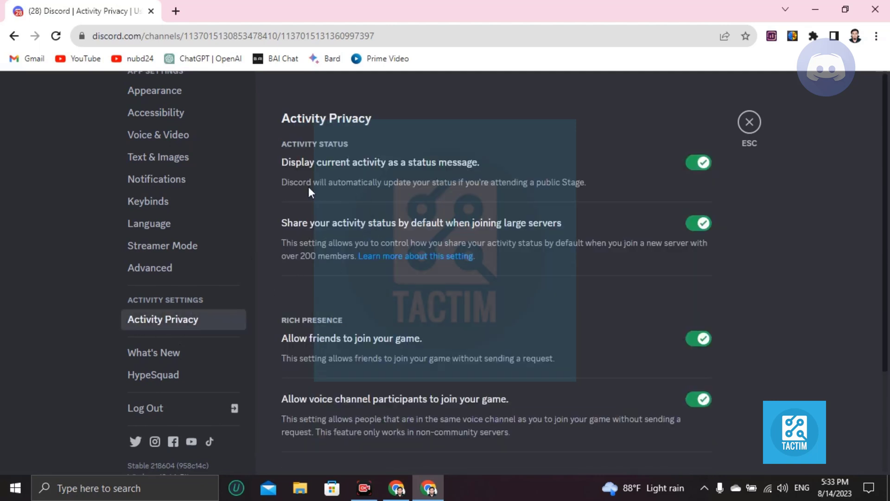
mouse_move(566, 172)
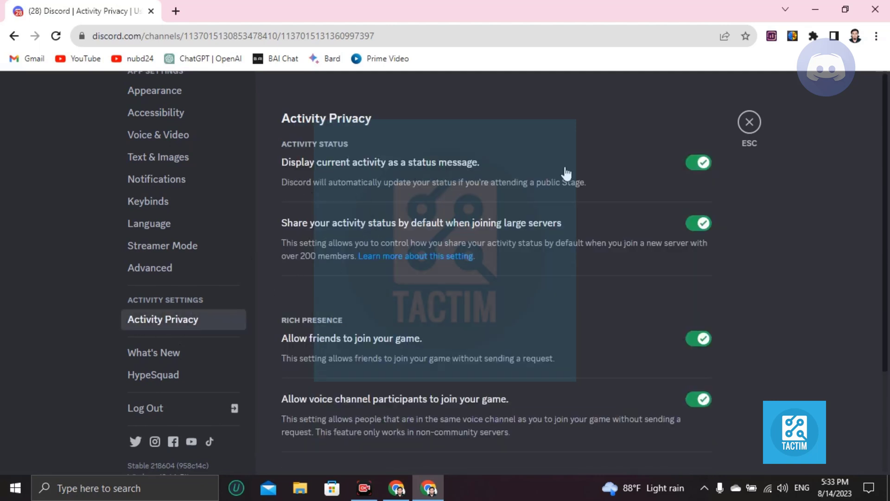
mouse_move(816, 27)
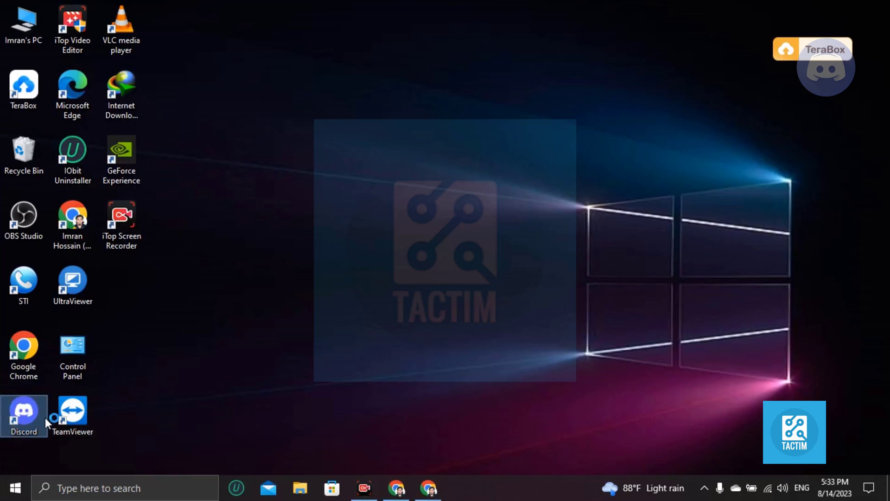
Launch the Discord desktop app and bring its user settings down to the Activity Settings group
double_click(24, 410)
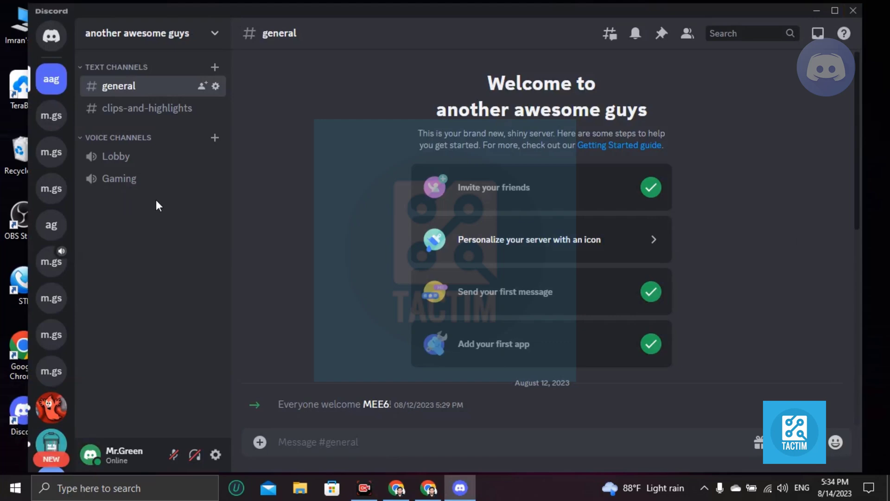
mouse_move(215, 455)
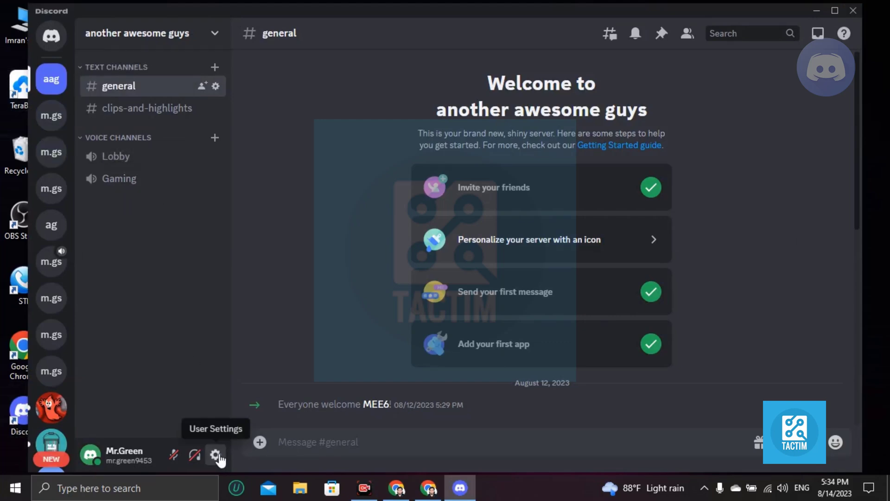
left_click(213, 456)
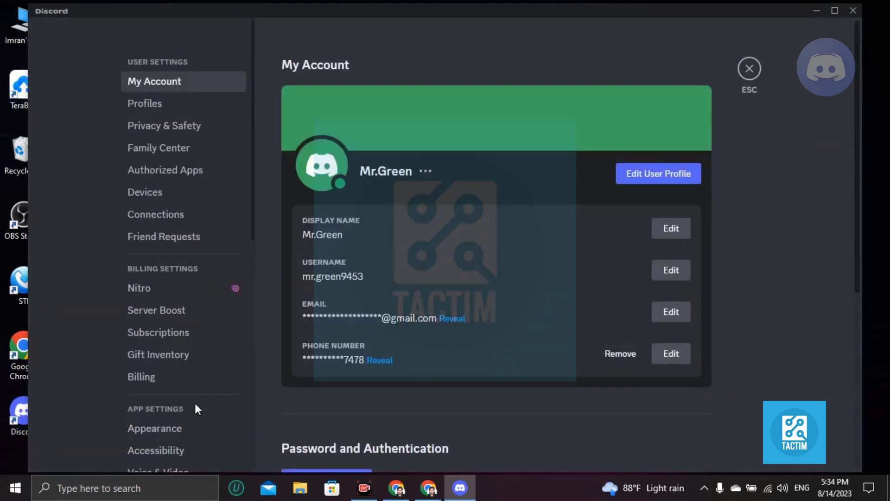
scroll("down", 3)
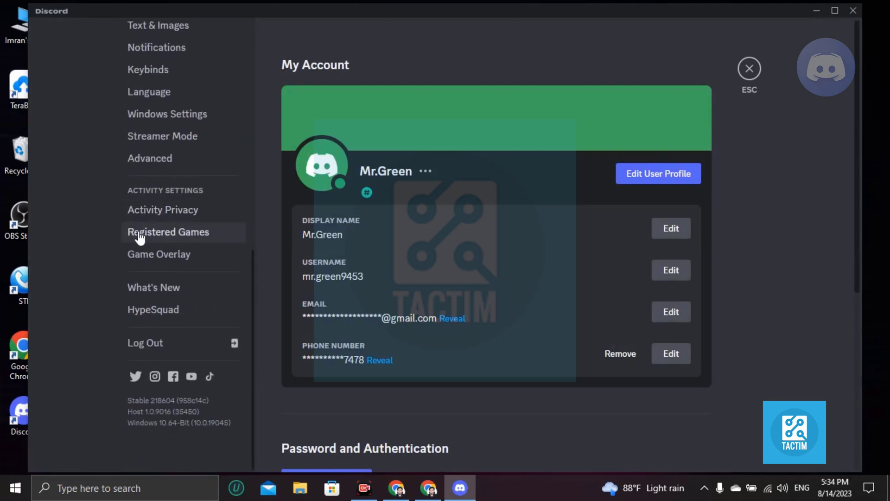
Go to Registered Games and restore the Discord window from the taskbar
left_click(169, 232)
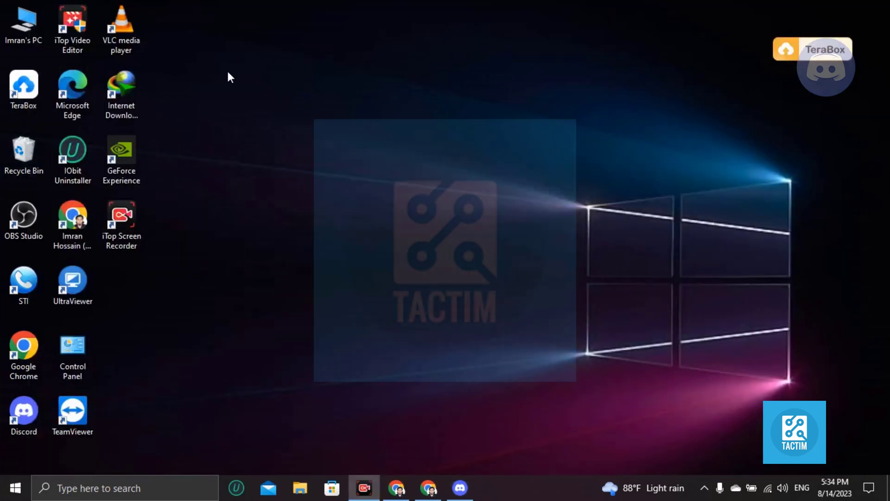
mouse_move(412, 467)
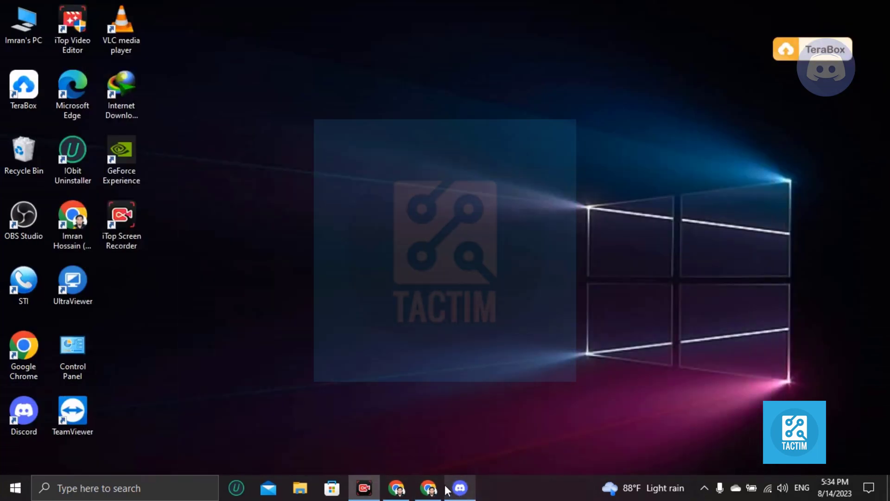
mouse_move(361, 295)
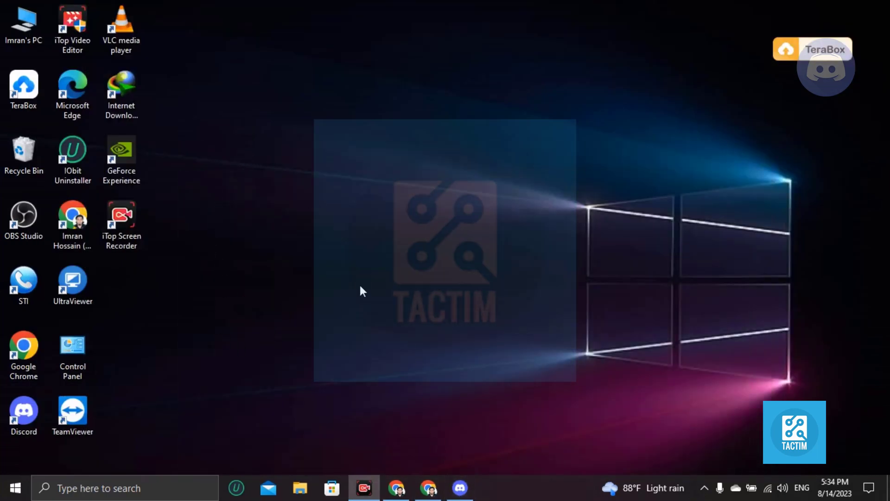
mouse_move(180, 363)
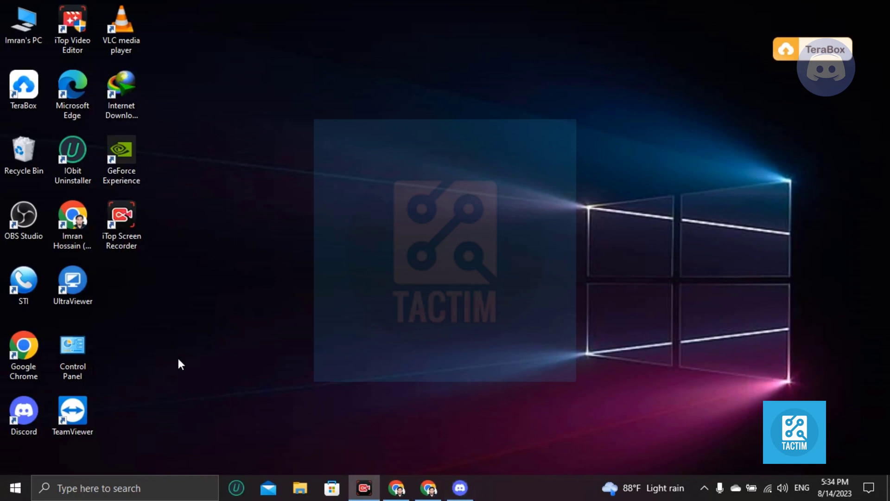
left_click(460, 488)
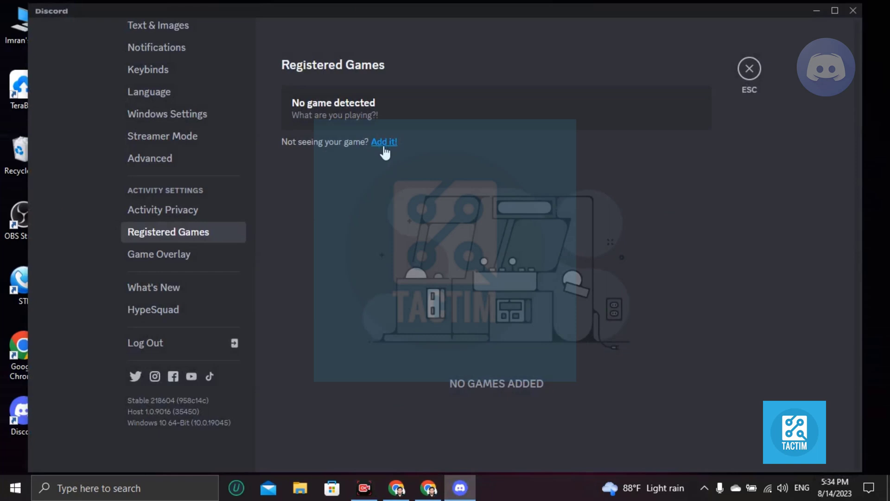
Add the running program iscrrec manually as a registered game so it shows as Now playing
left_click(383, 141)
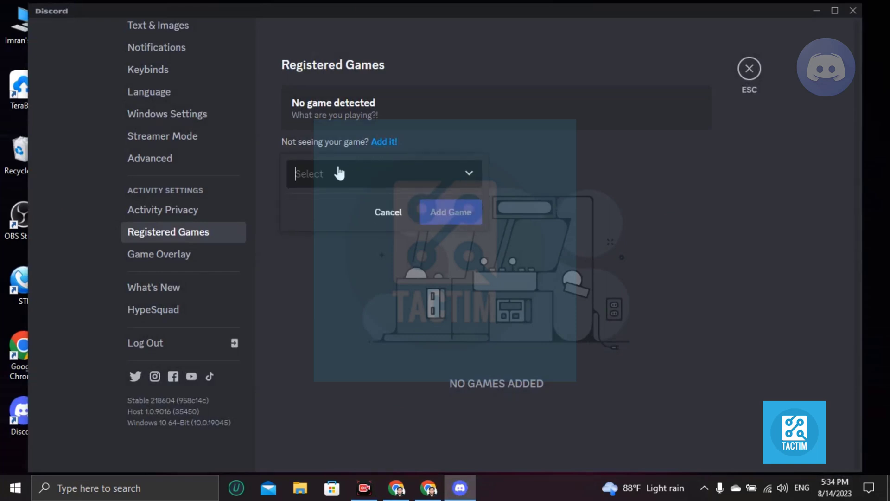
type("roblox")
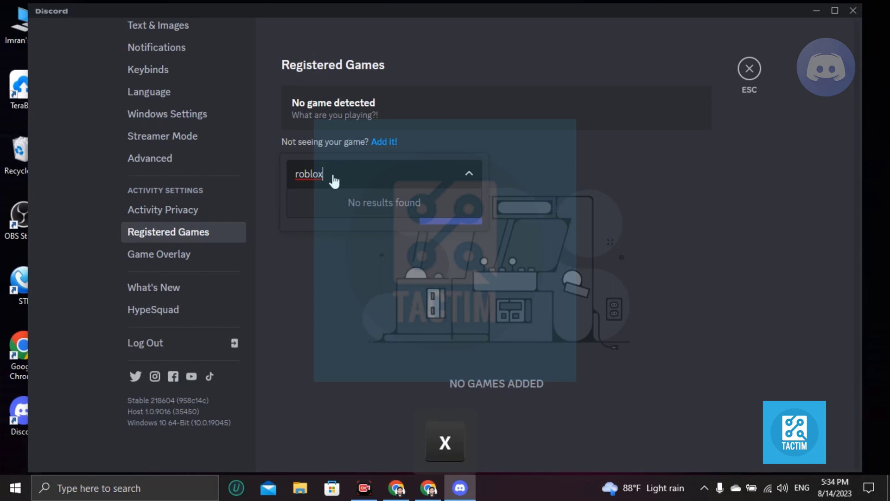
mouse_move(420, 204)
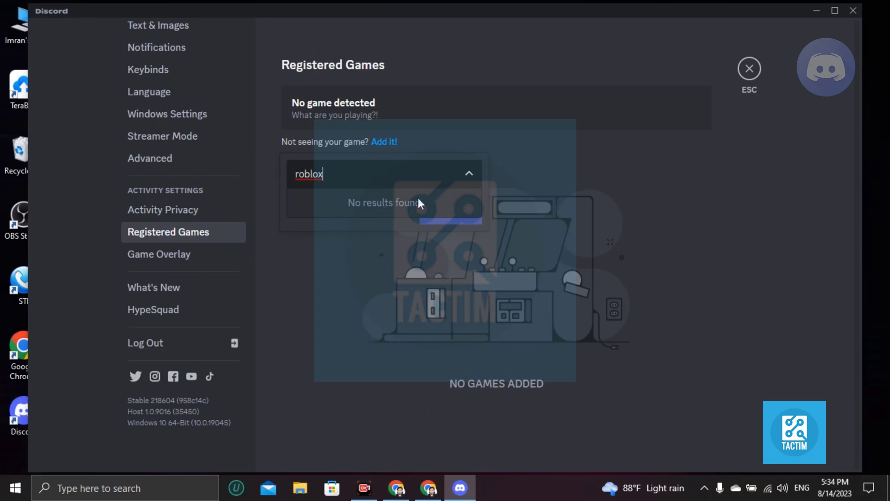
key("Backspace")
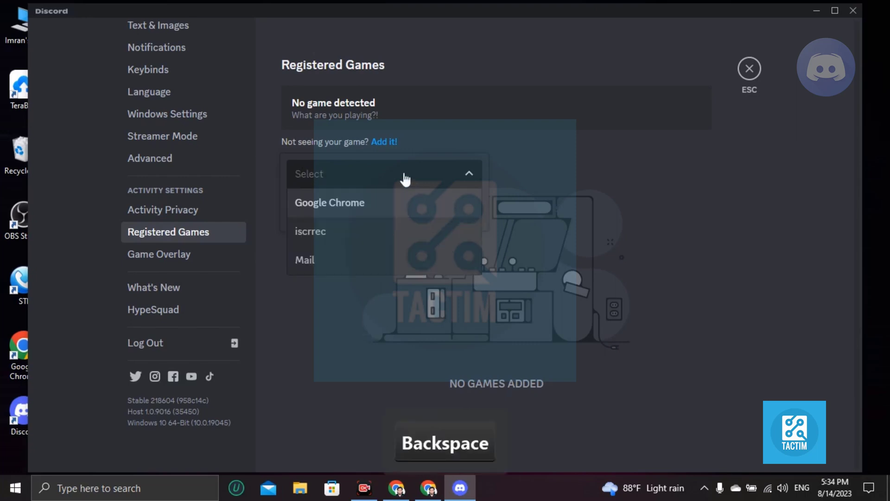
mouse_move(333, 225)
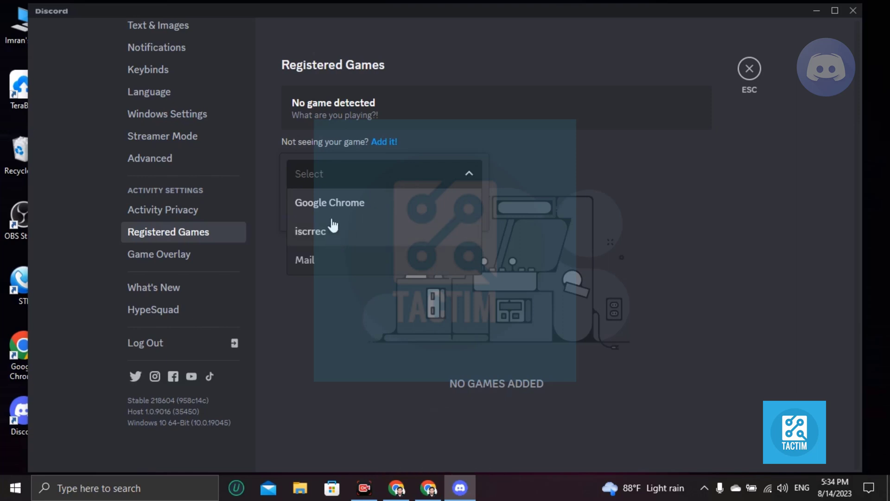
mouse_move(345, 238)
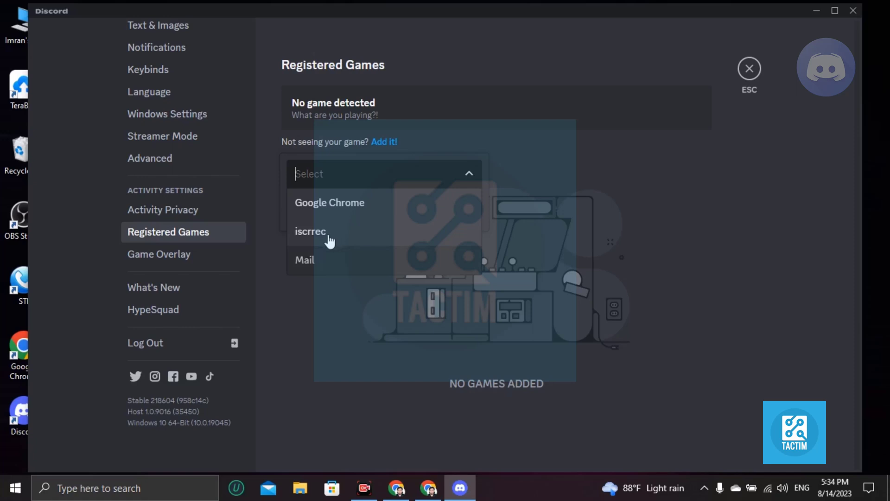
left_click(310, 232)
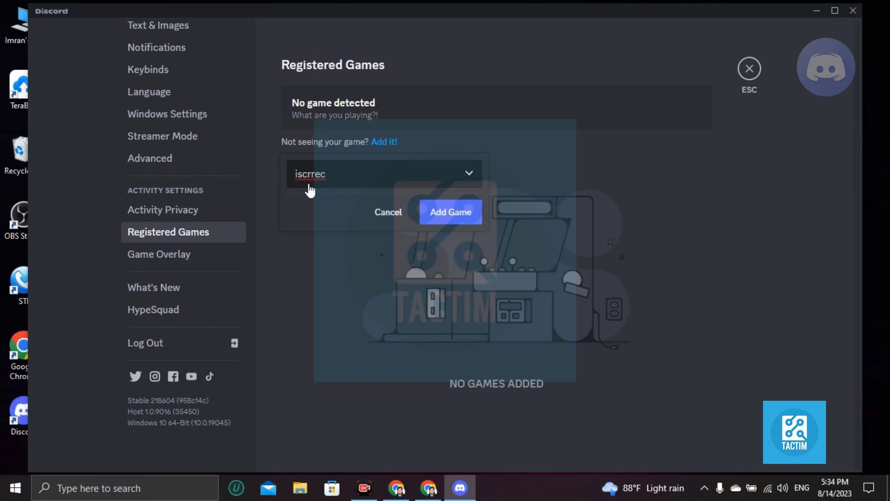
mouse_move(357, 180)
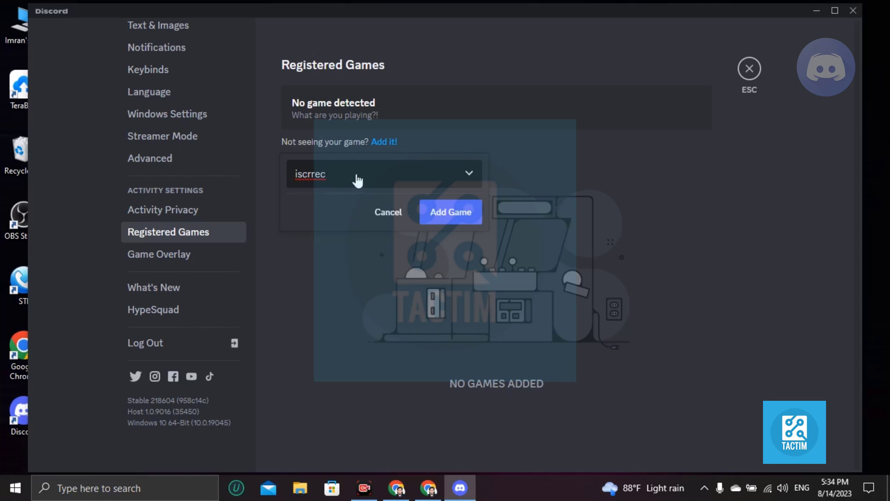
left_click(450, 211)
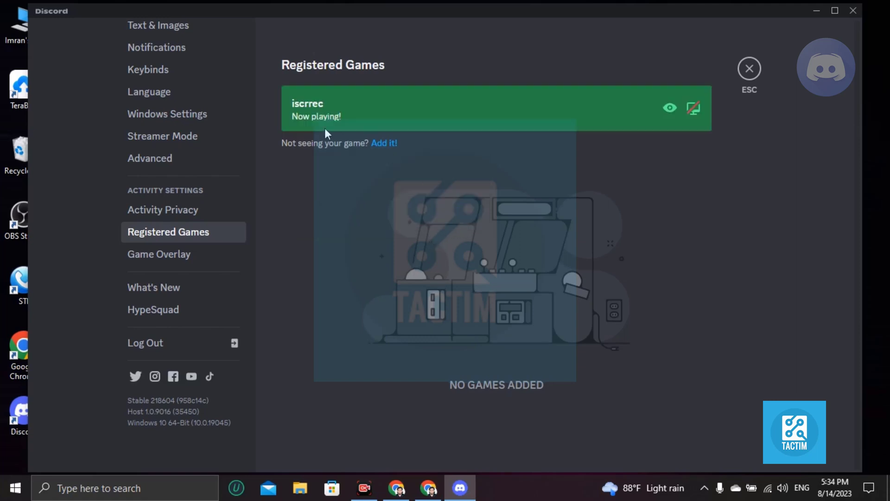
mouse_move(400, 132)
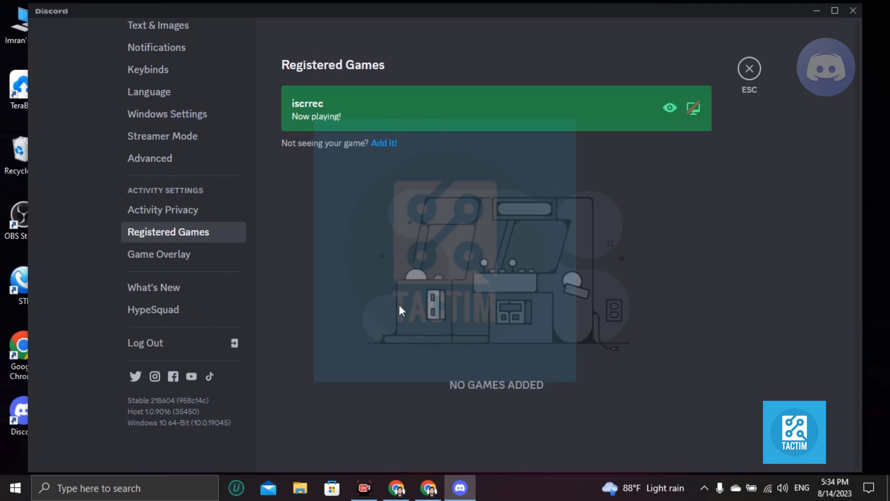
mouse_move(429, 320)
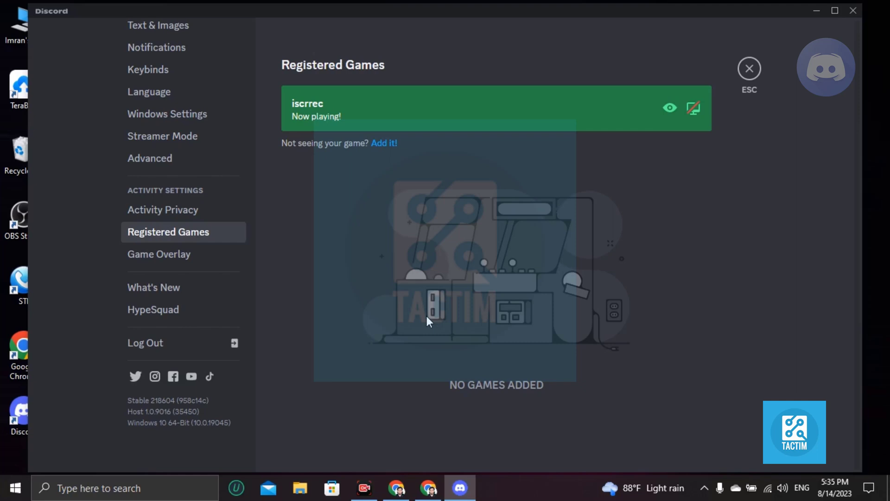
mouse_move(676, 466)
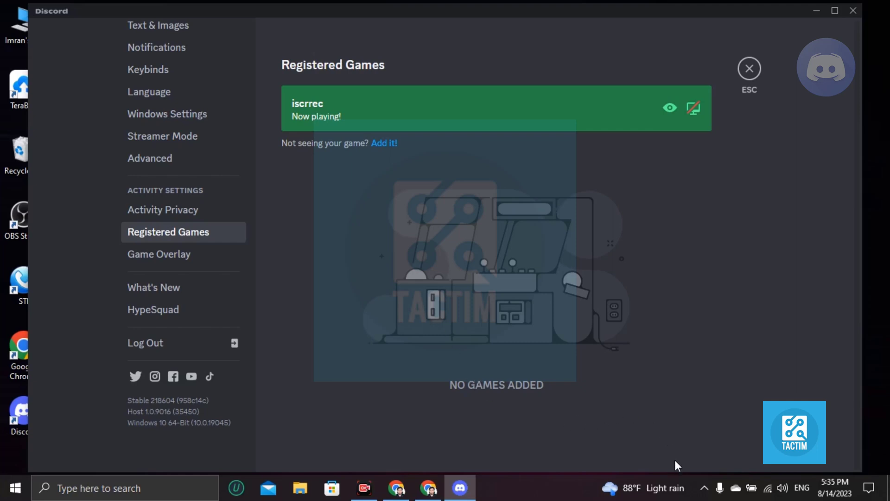